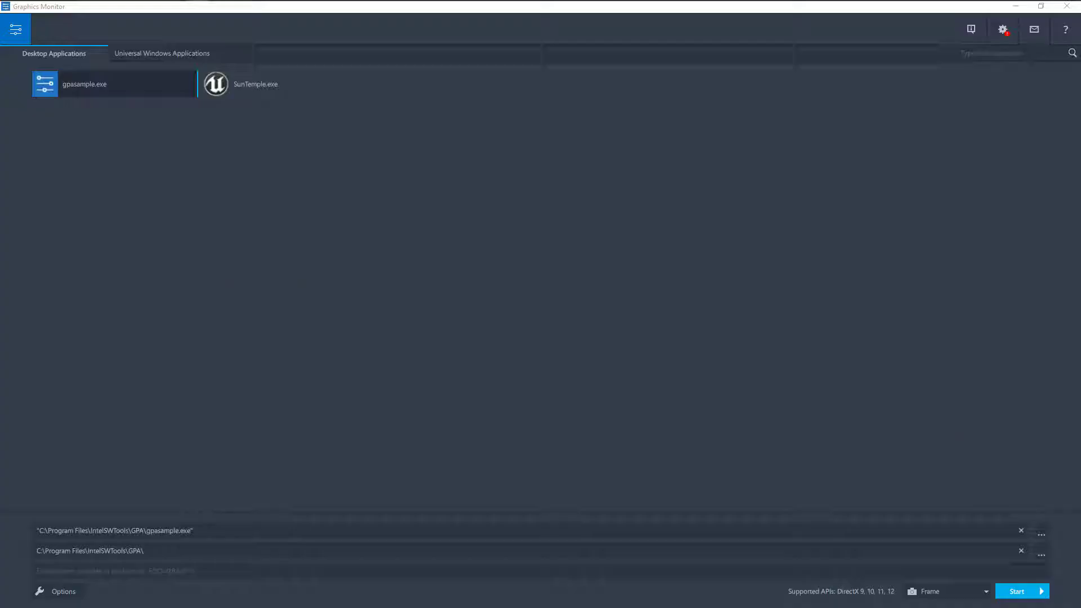
# Step: Choose Frame as the capture mode for launching gpasample.exe
pyautogui.click(986, 592)
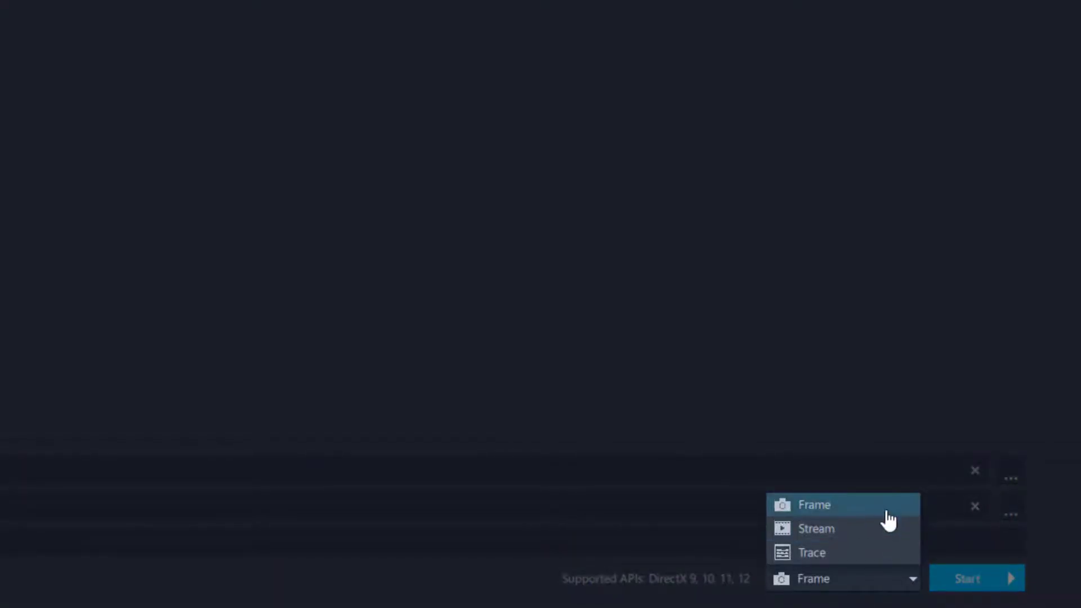
pyautogui.click(814, 505)
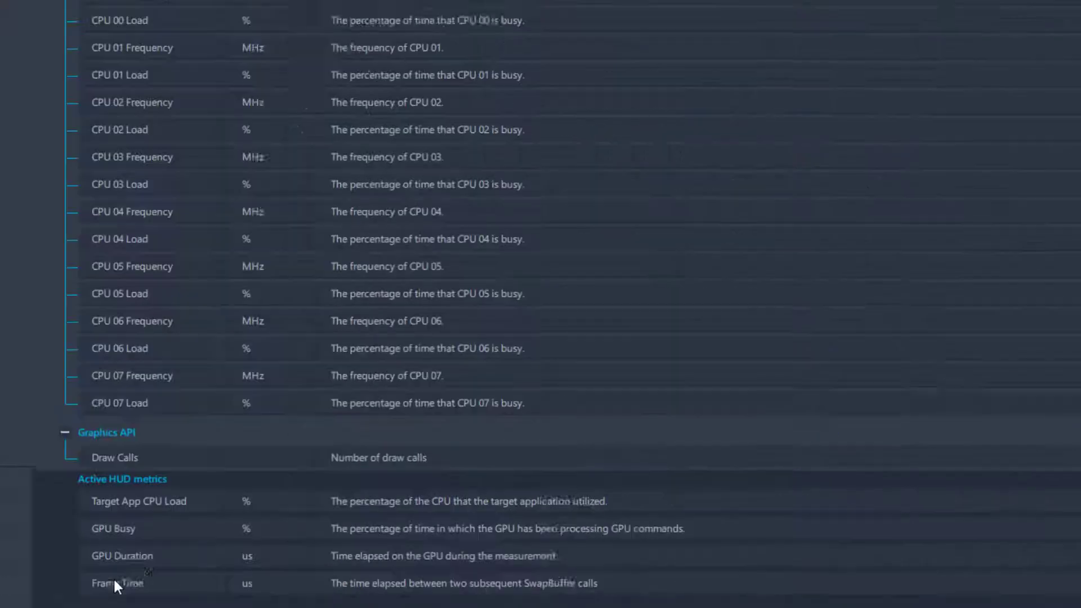
# Step: Scroll through the Metrics options showing per-frame GPU sampling and HUD metrics
pyautogui.scroll(3)
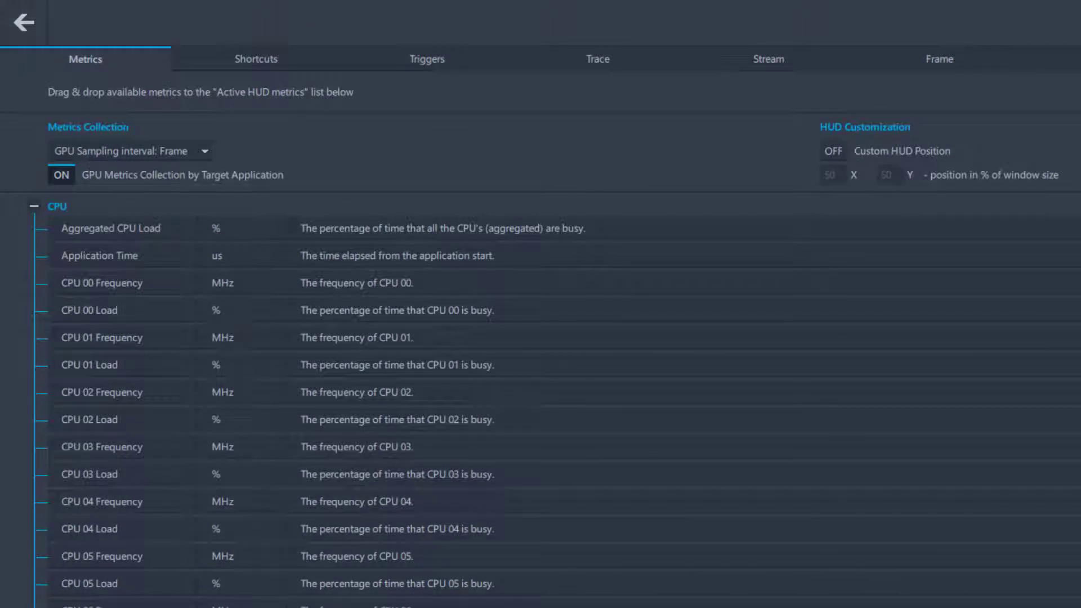
pyautogui.moveTo(232, 326)
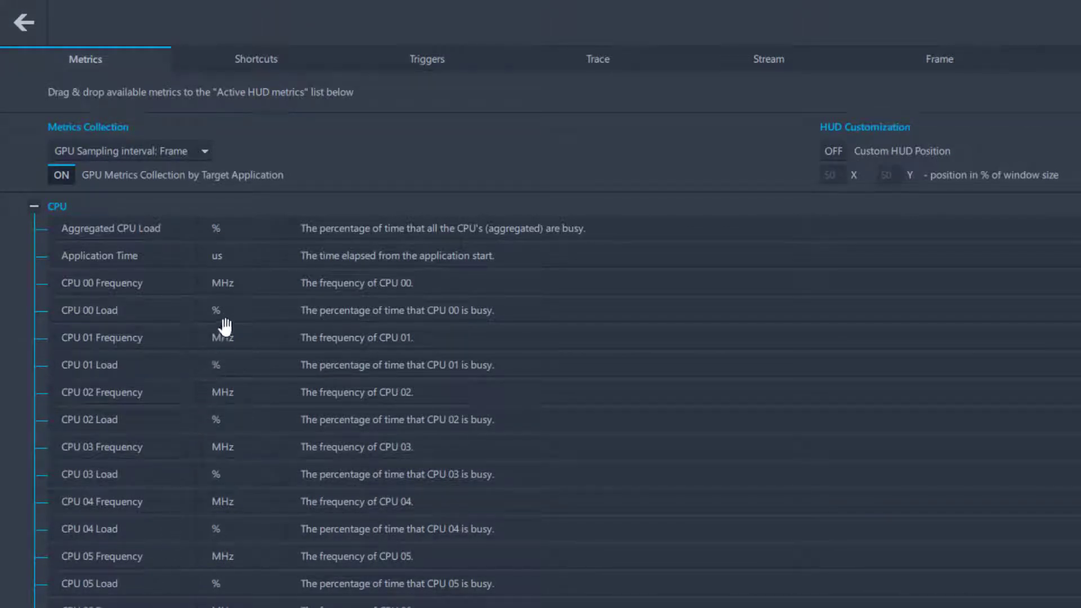
pyautogui.press('ctrl+shift+c')
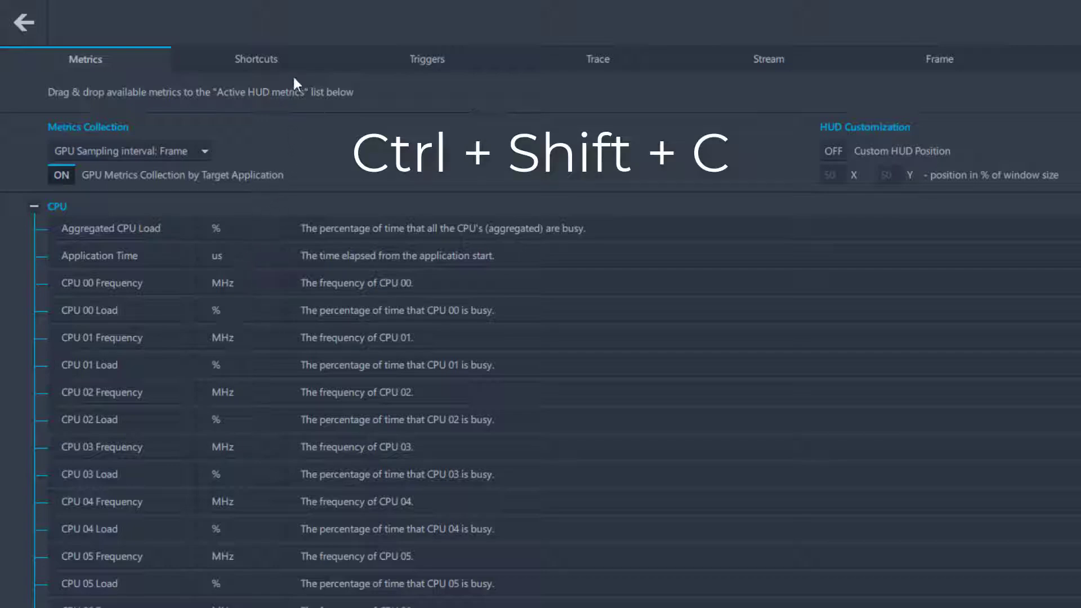
# Step: Reassign the Capture frame shortcut to PRINTSCREEN in the Shortcuts settings
pyautogui.click(256, 59)
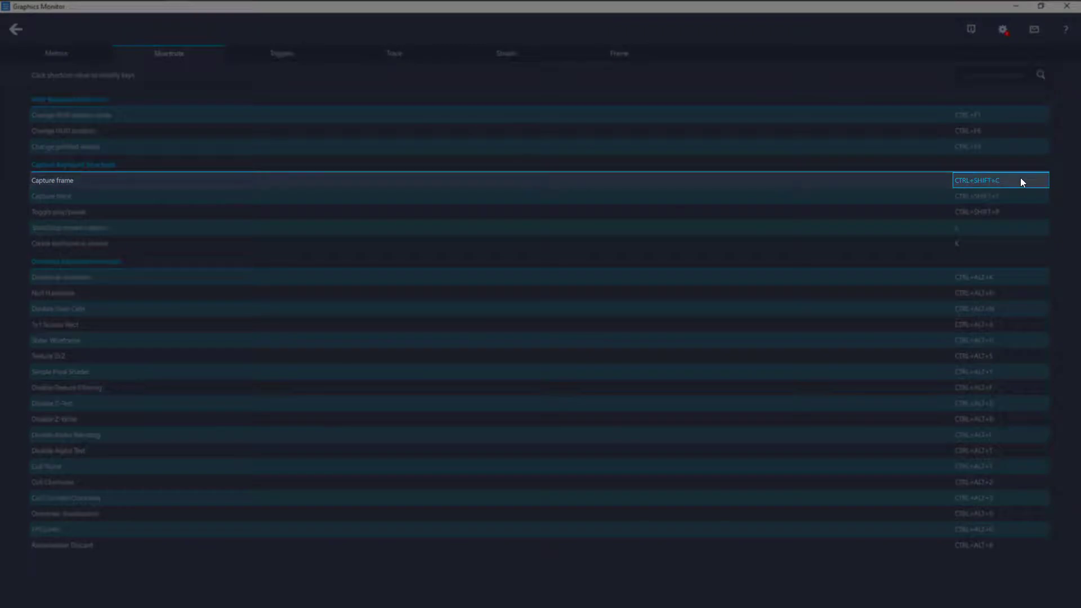
pyautogui.press('PrintScreen')
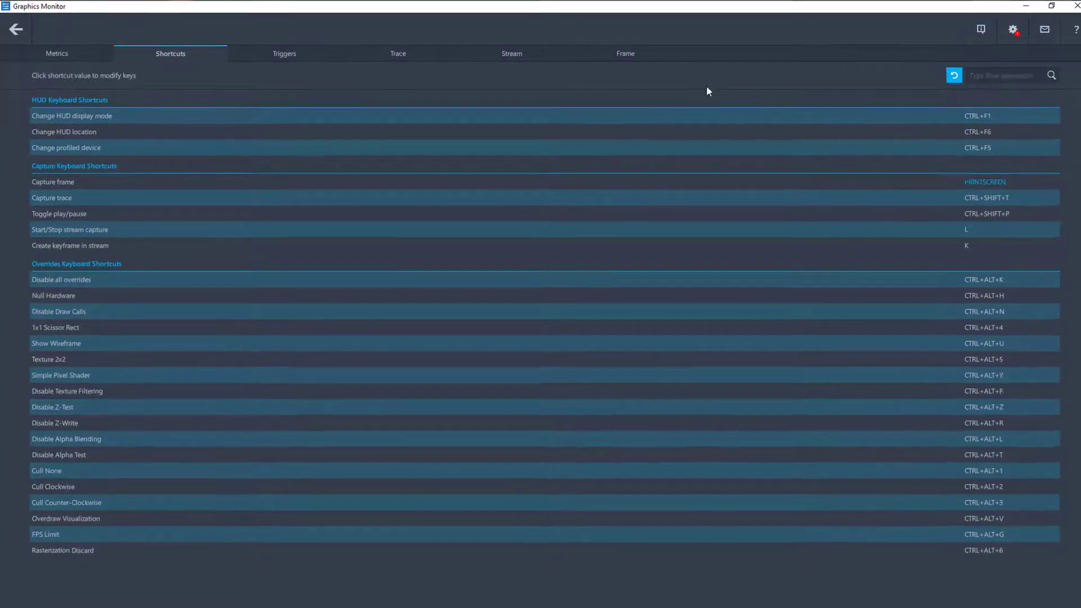
pyautogui.click(283, 53)
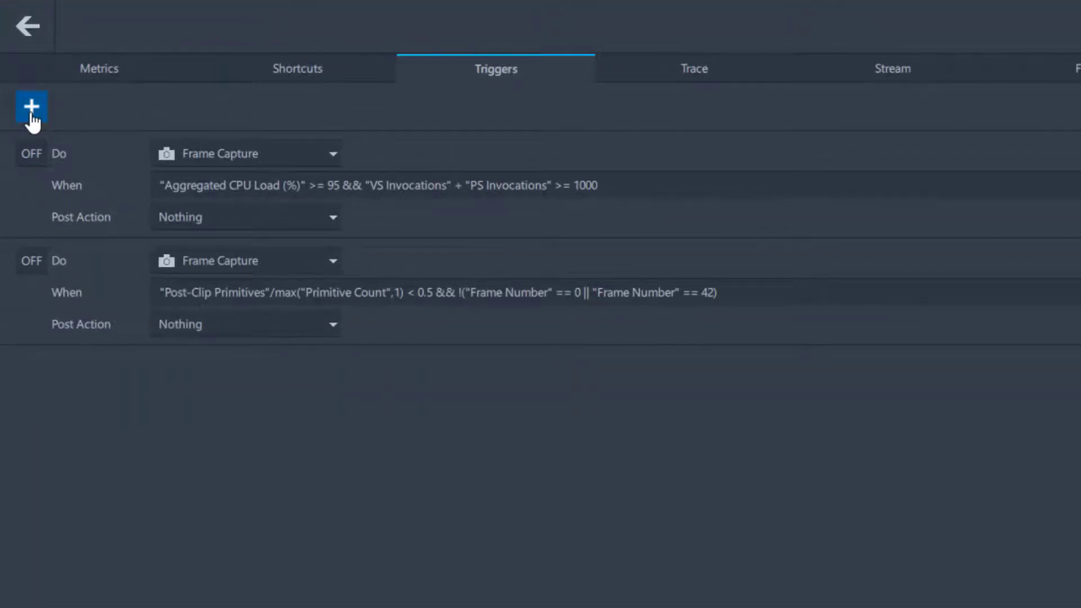
# Step: Add a new frame-capture trigger and enable the Aggregated CPU Load trigger
pyautogui.click(32, 105)
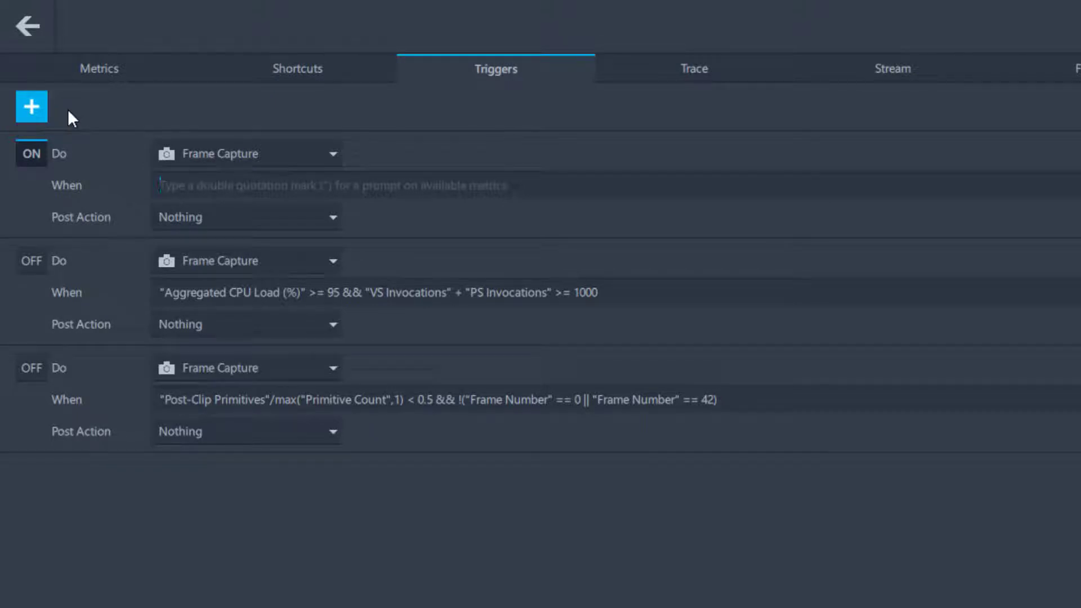
pyautogui.moveTo(52, 187)
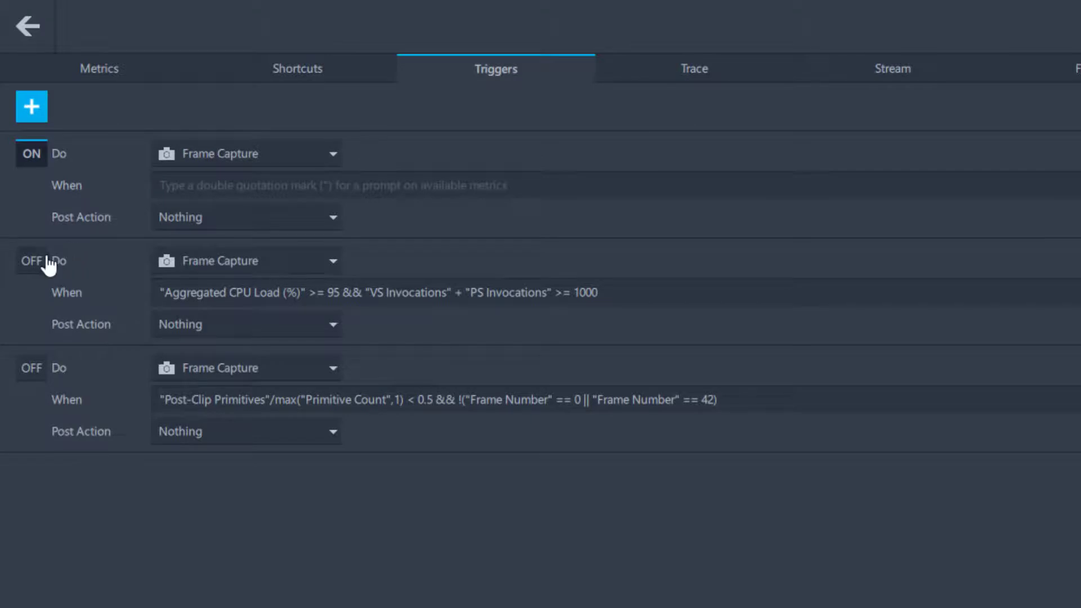
pyautogui.click(32, 262)
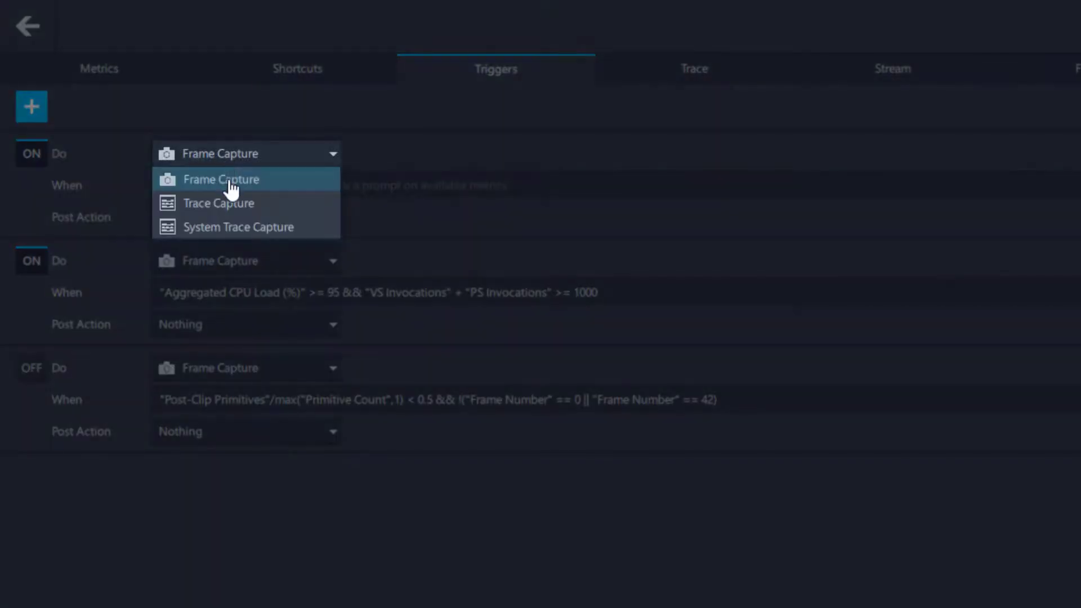
# Step: Give the new Frame Capture trigger the condition "FPS" < 100
pyautogui.click(220, 179)
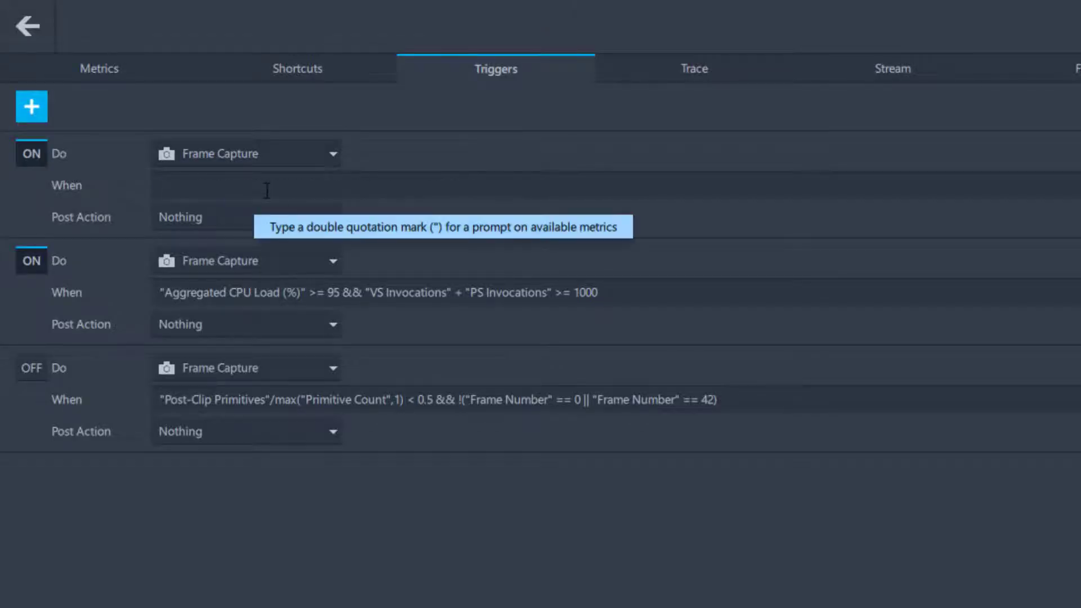
pyautogui.write('"FPS" <')
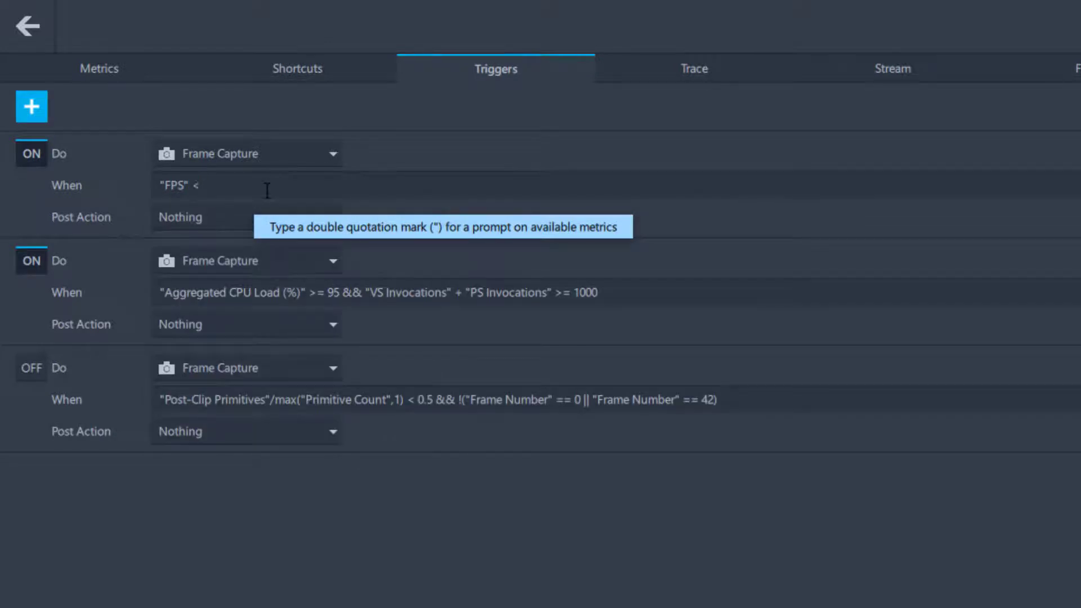
pyautogui.write('100')
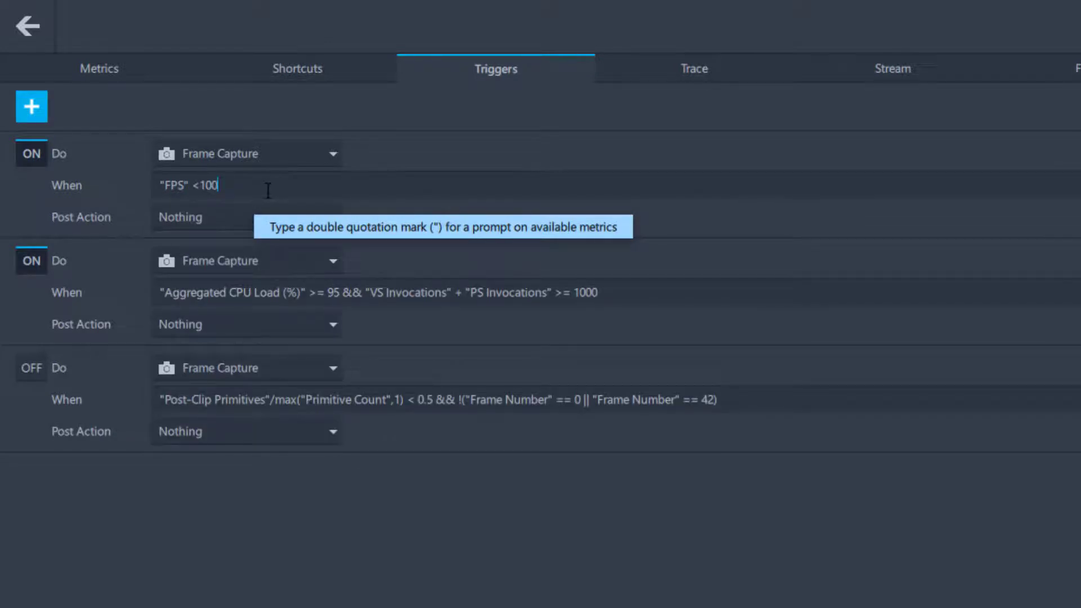
pyautogui.moveTo(401, 234)
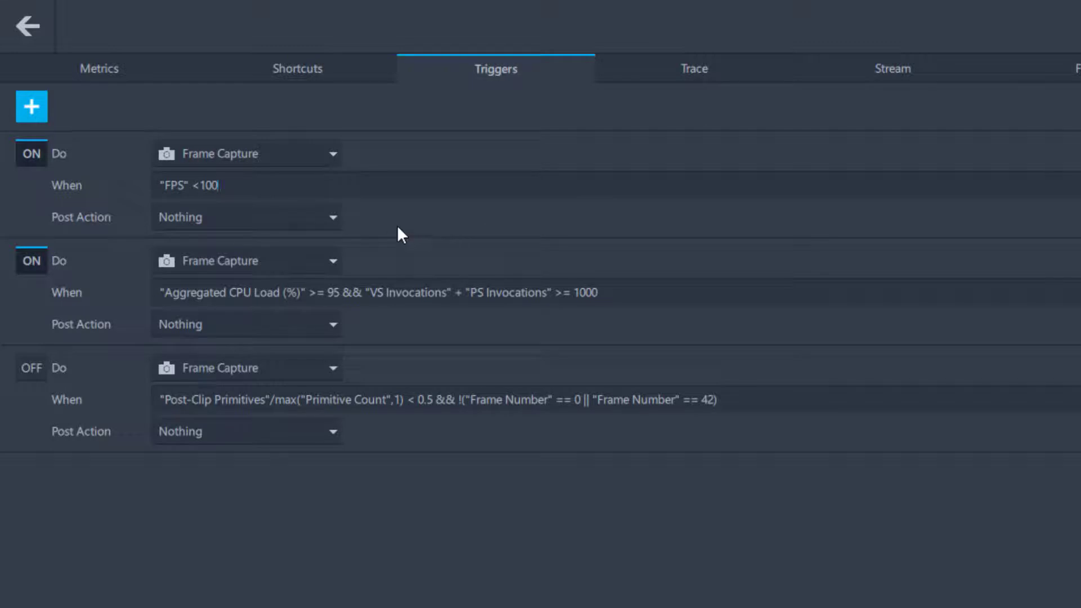
pyautogui.moveTo(380, 222)
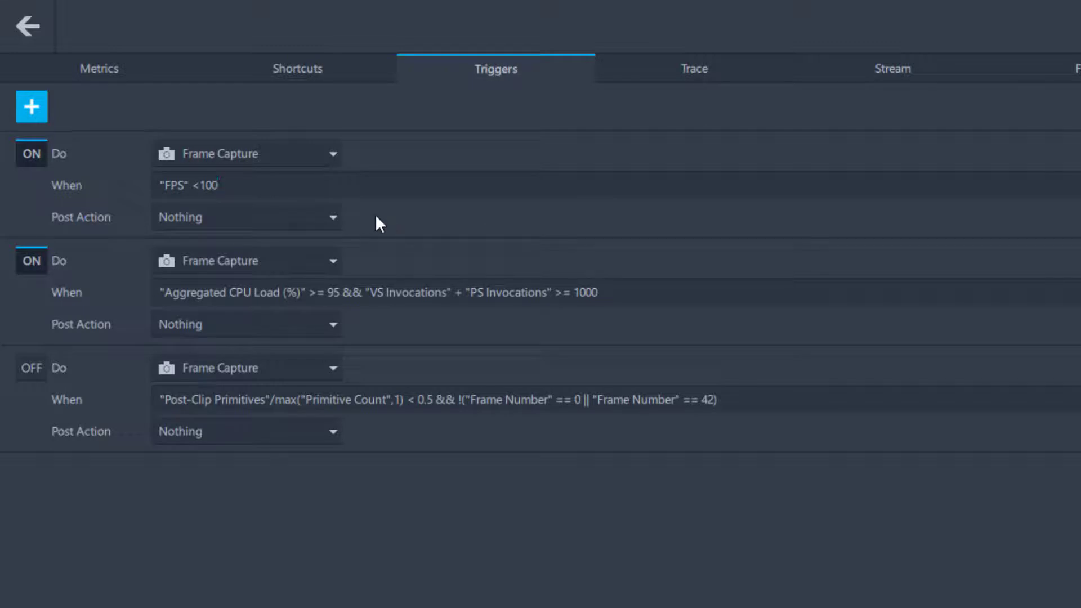
pyautogui.click(207, 184)
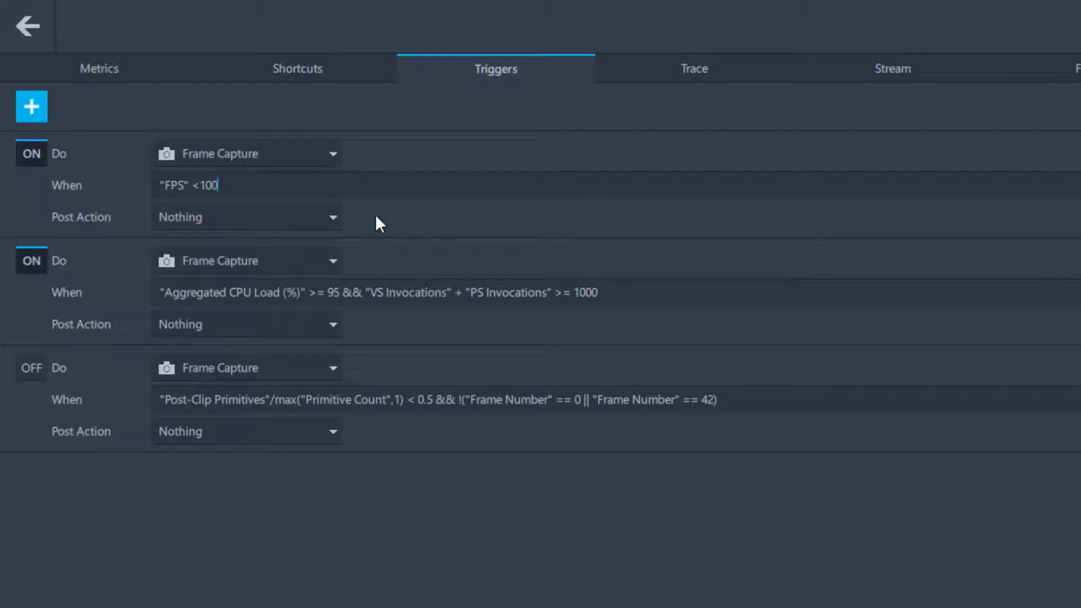
pyautogui.click(248, 217)
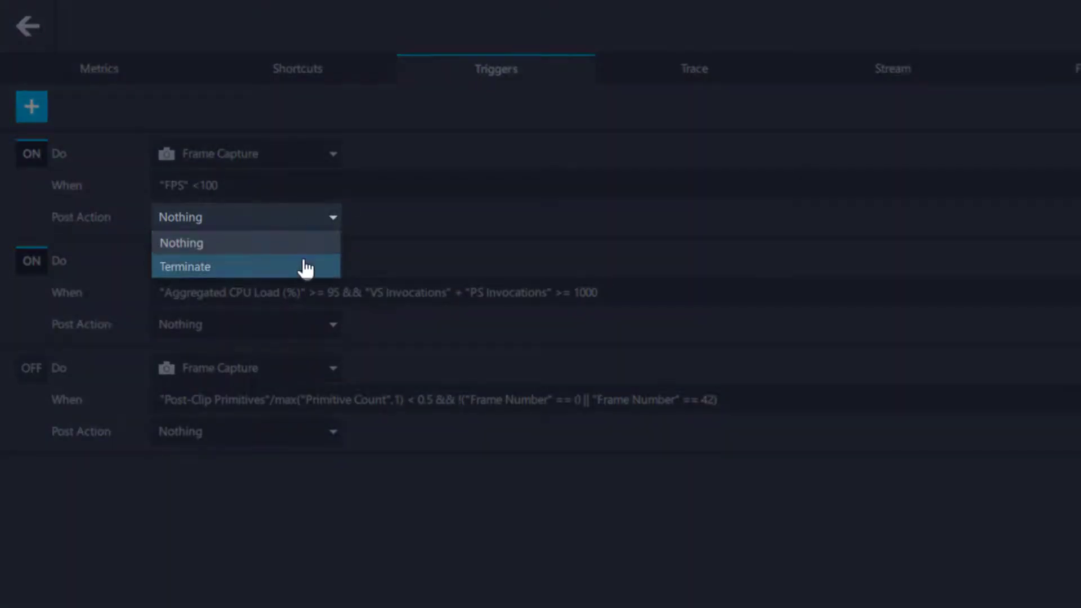
pyautogui.moveTo(311, 255)
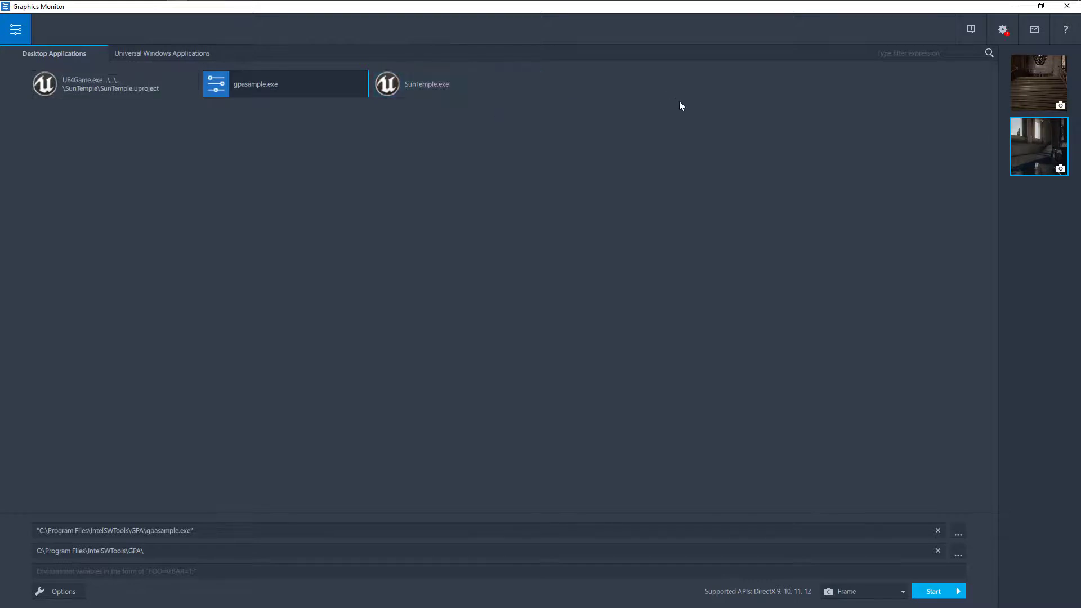
pyautogui.moveTo(838, 194)
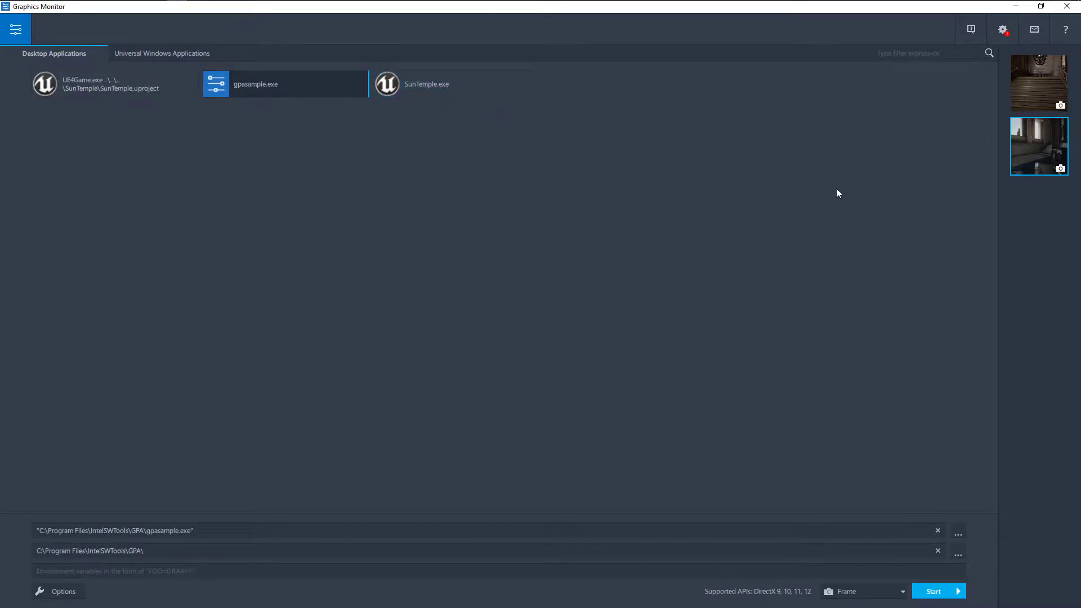